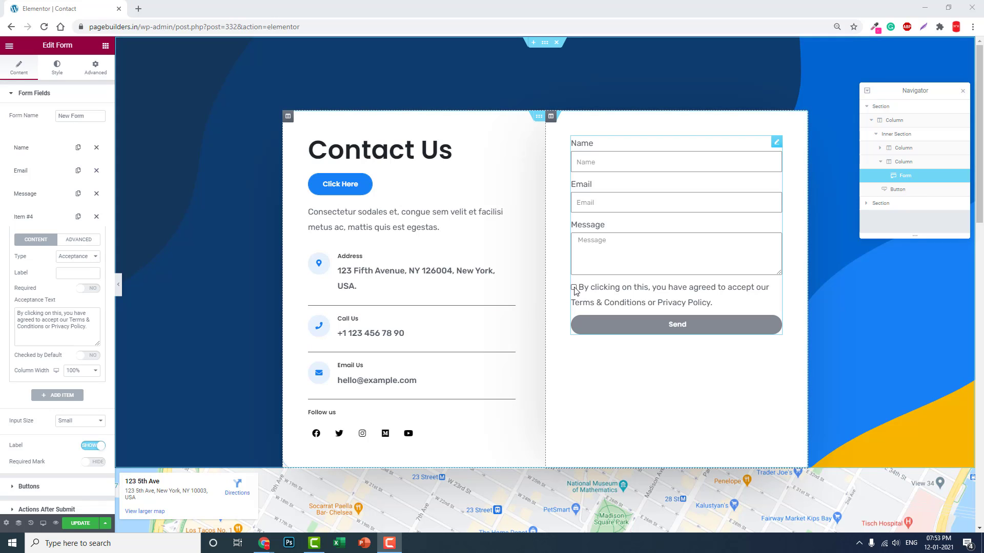
Tick the acceptance checkbox in the form preview
click(573, 287)
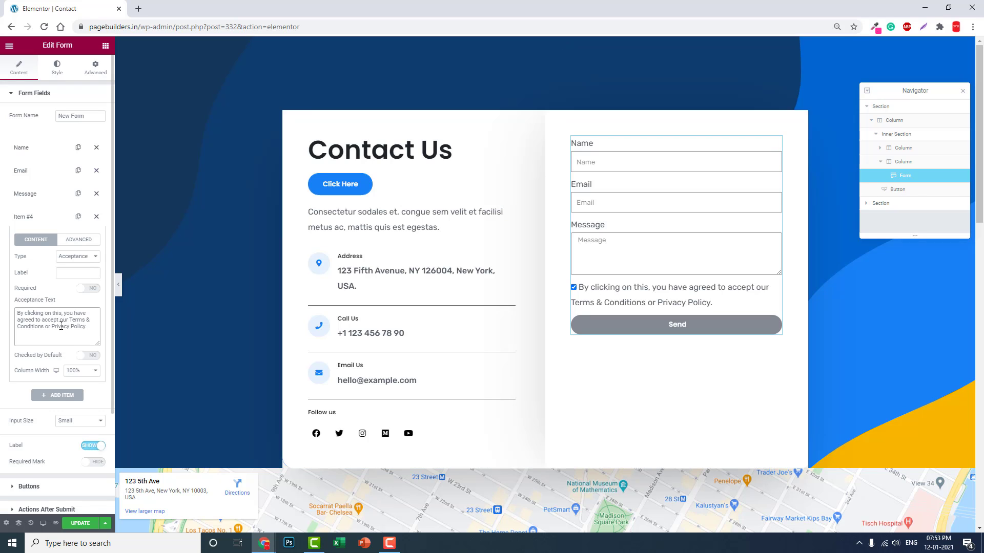
mouse_move(141, 319)
text(<)
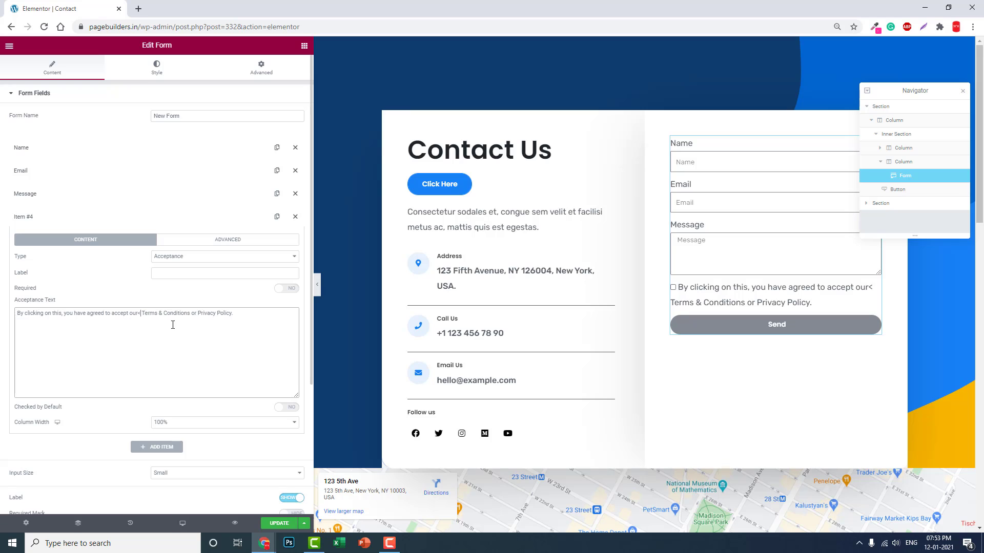
Wrap Terms & Conditions in <a href="/terms-conditions"> within the Acceptance Text
text(a>)
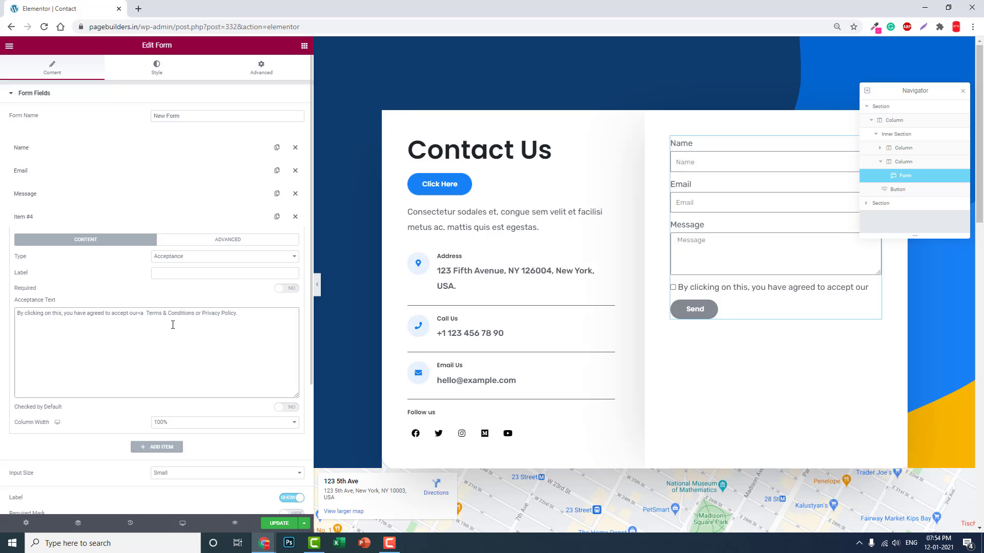
text(href=")
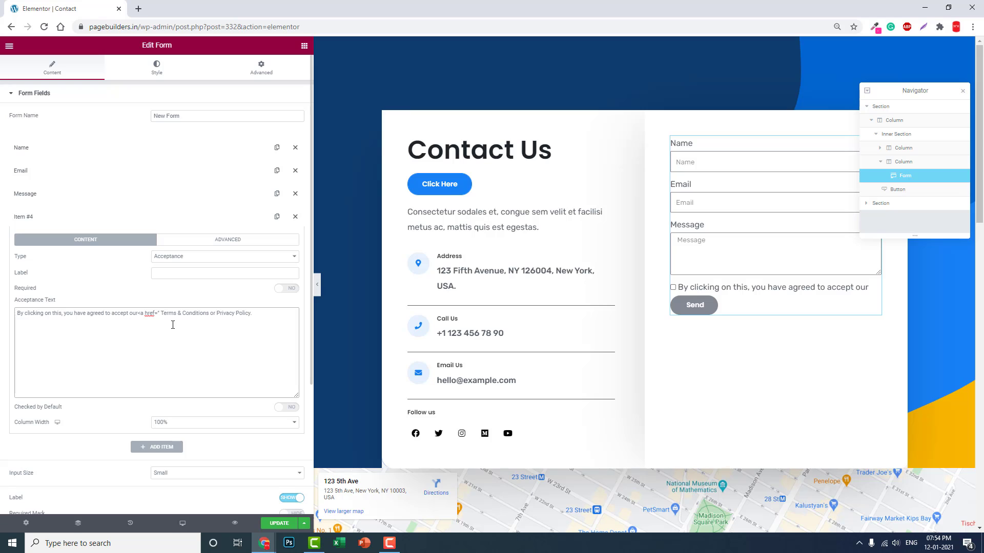
text(/)
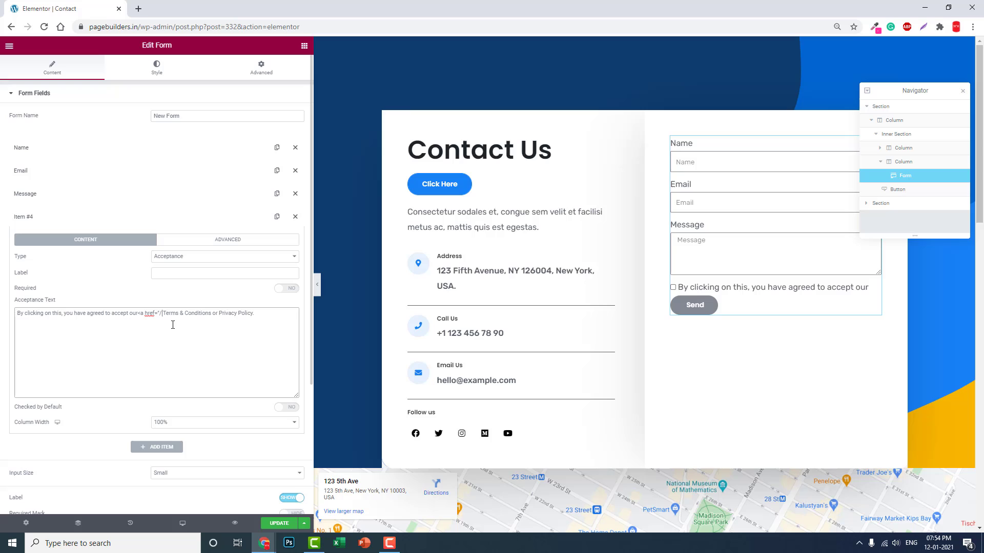
text(terms)
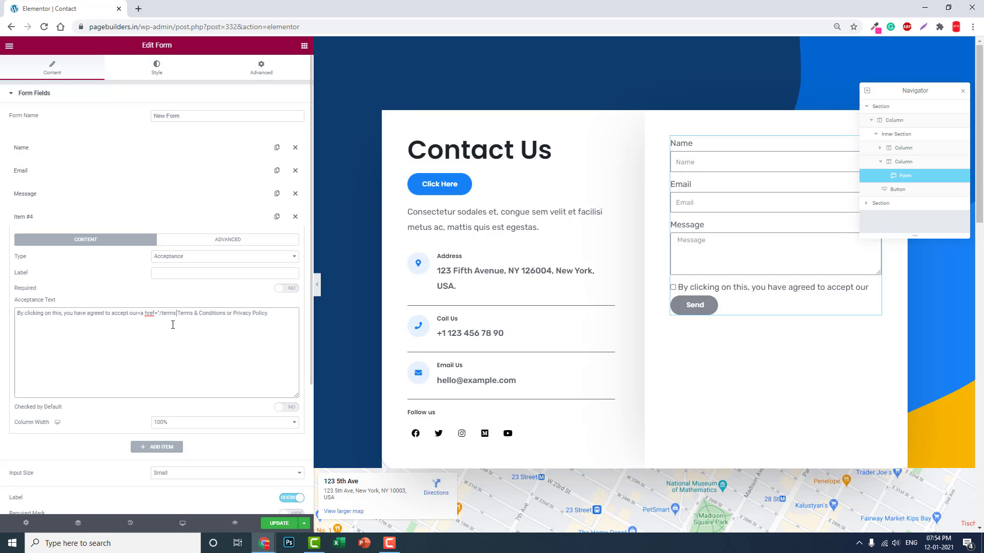
text(-conditions">)
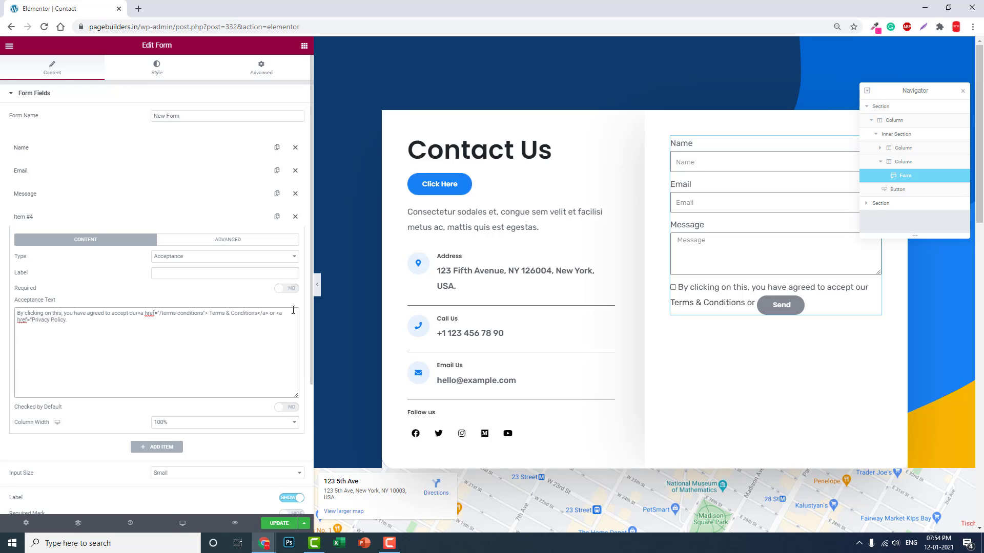
Finish the Privacy Policy link with href="/privacy-policy" and its closing </a> tag
text(/privacy-policy")
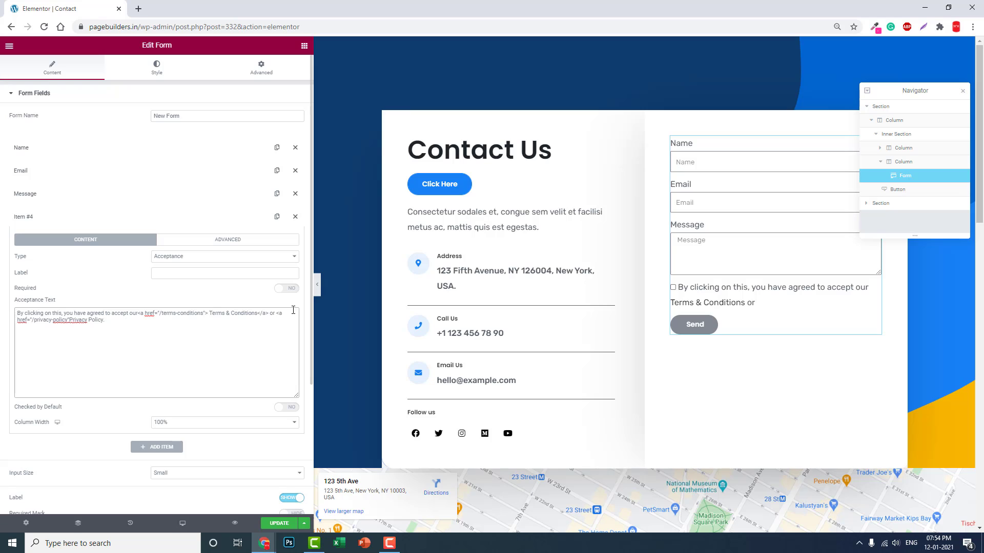
click(117, 322)
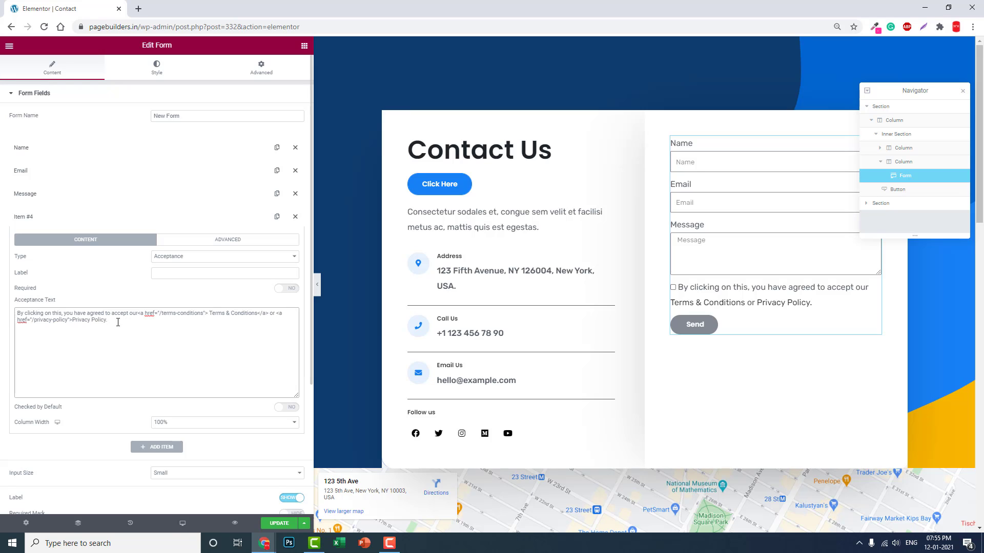
text(</a>)
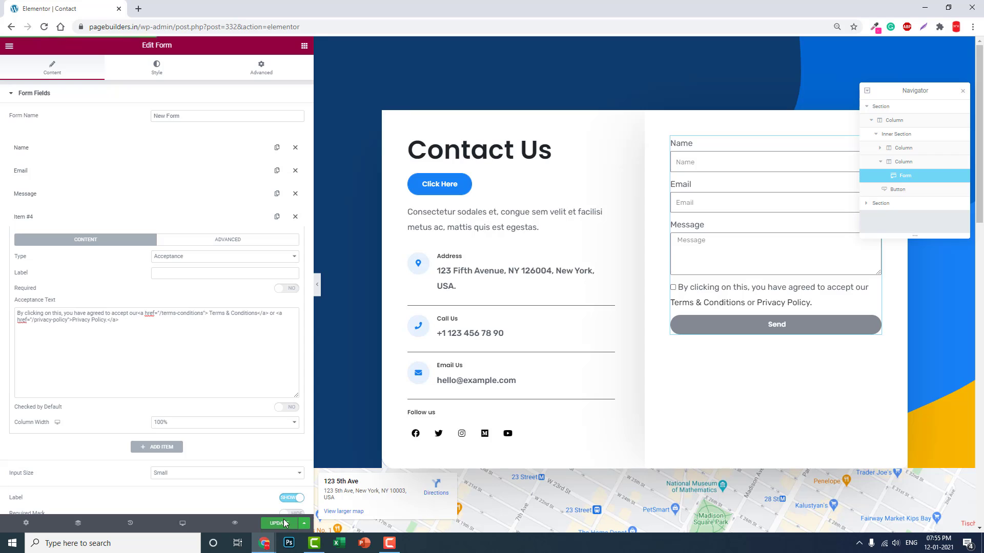
Update the page and test the Privacy Policy link on the live form
click(275, 523)
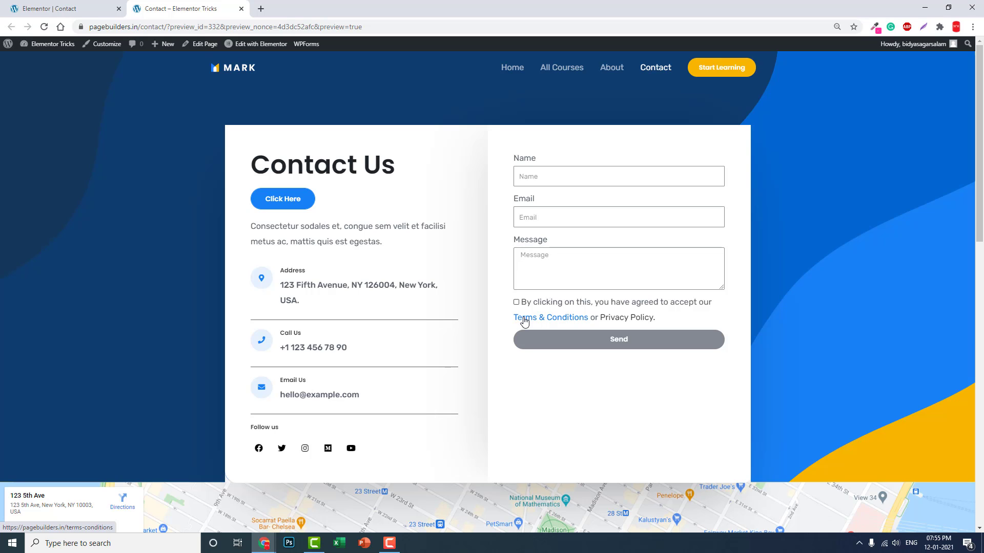
mouse_move(625, 317)
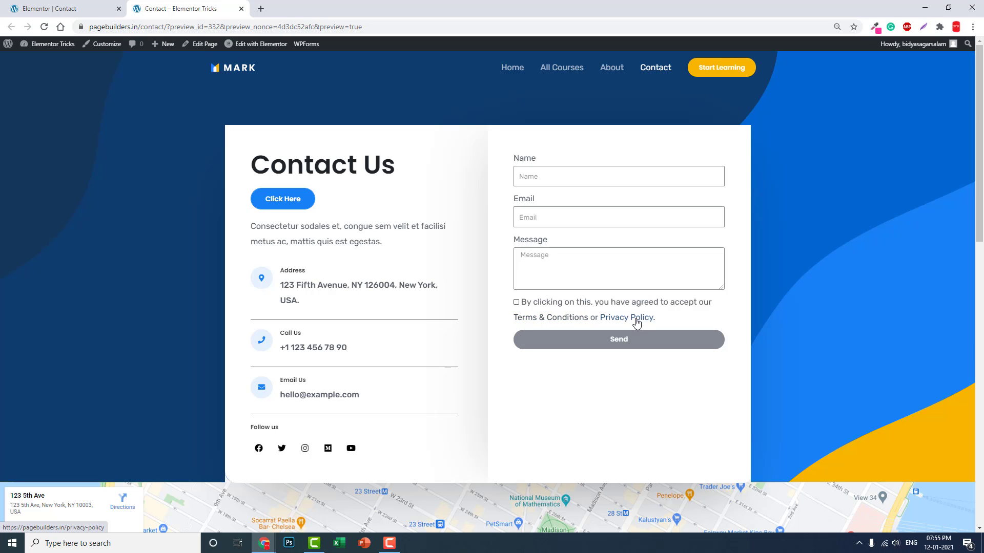
click(625, 318)
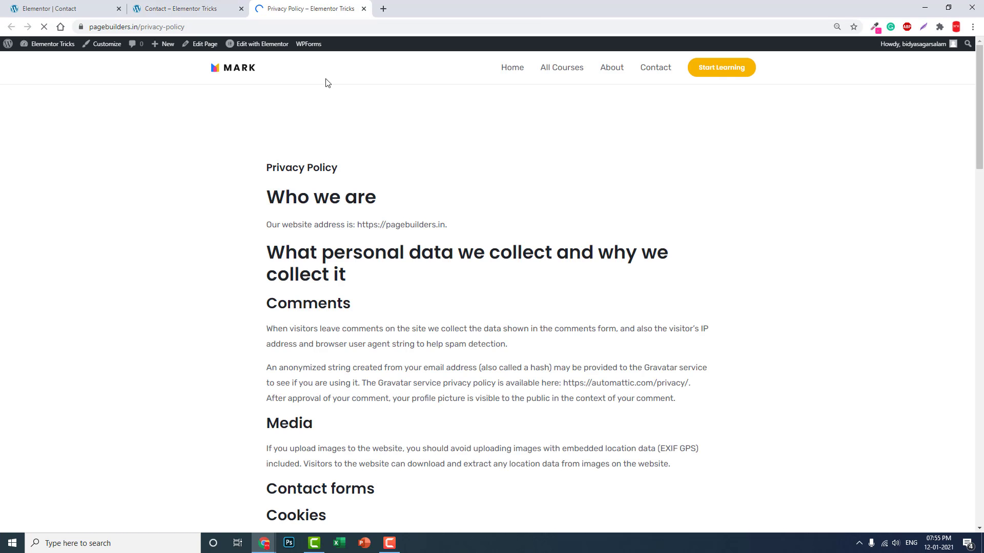
Return to the contact page preview and test the Terms & Conditions link
click(183, 9)
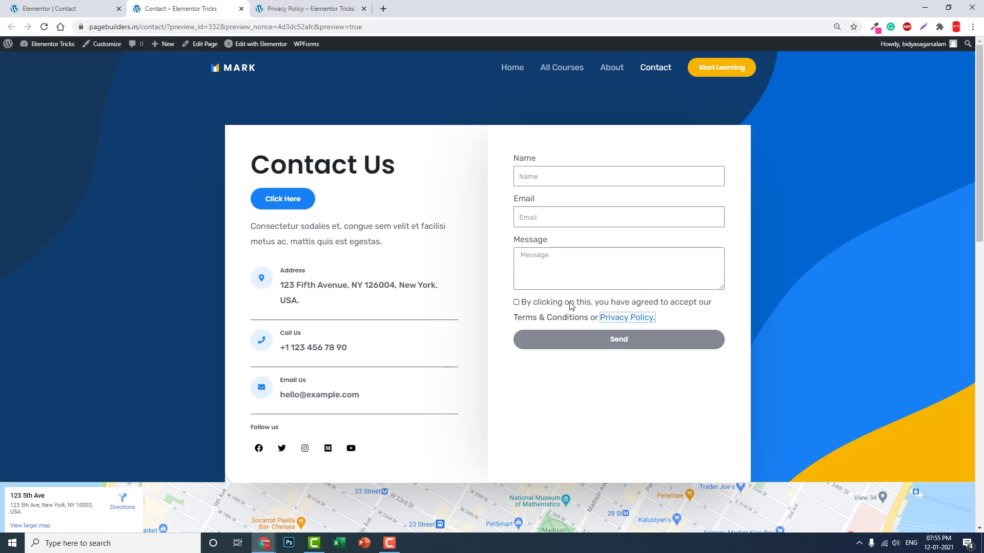
mouse_move(560, 319)
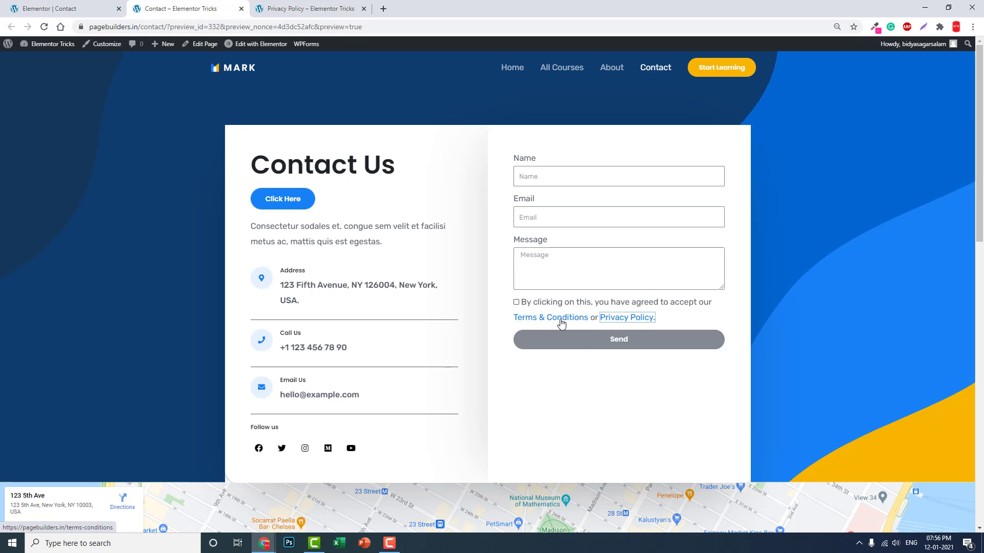
click(259, 44)
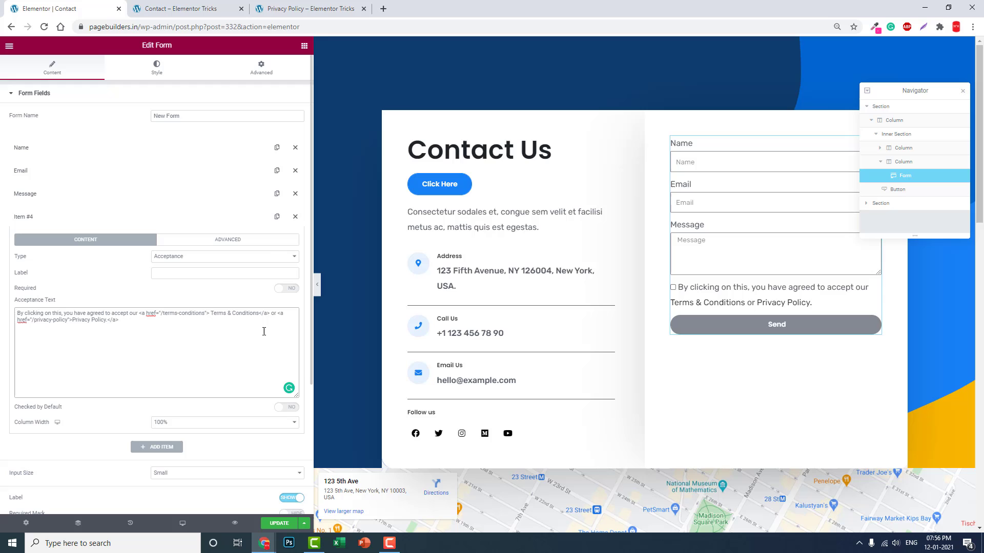
Look up the HTML a tag on W3Schools from a Google search, then return to Elementor
click(504, 9)
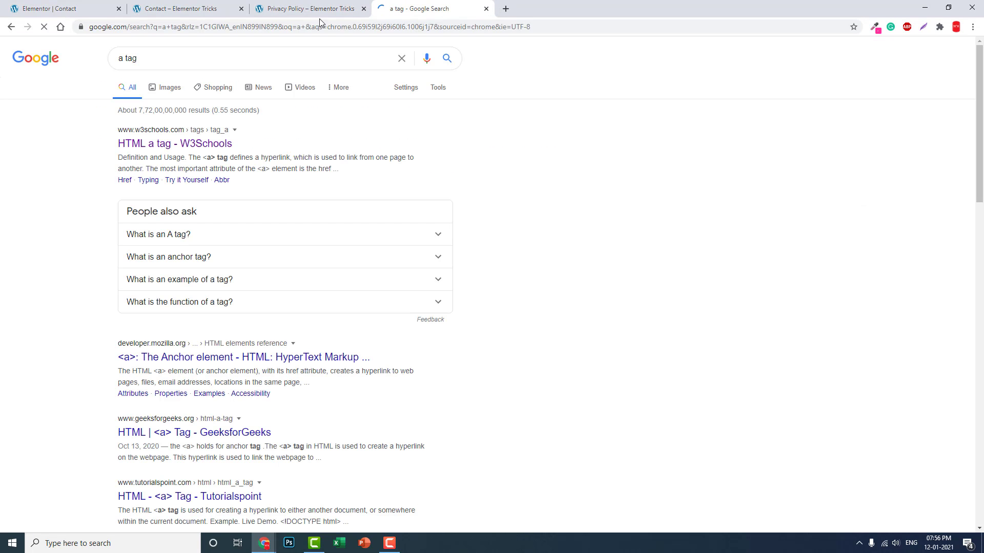
click(174, 143)
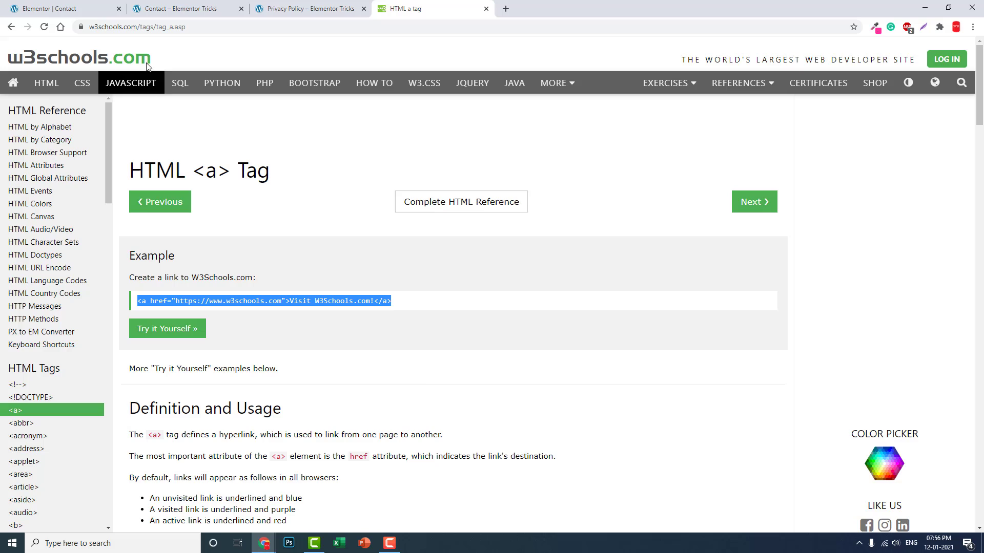
click(47, 9)
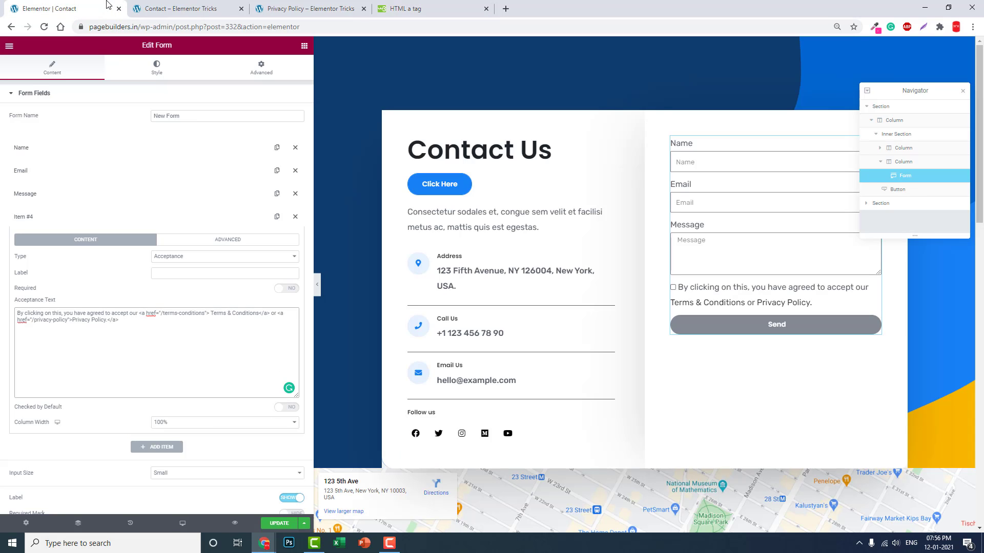